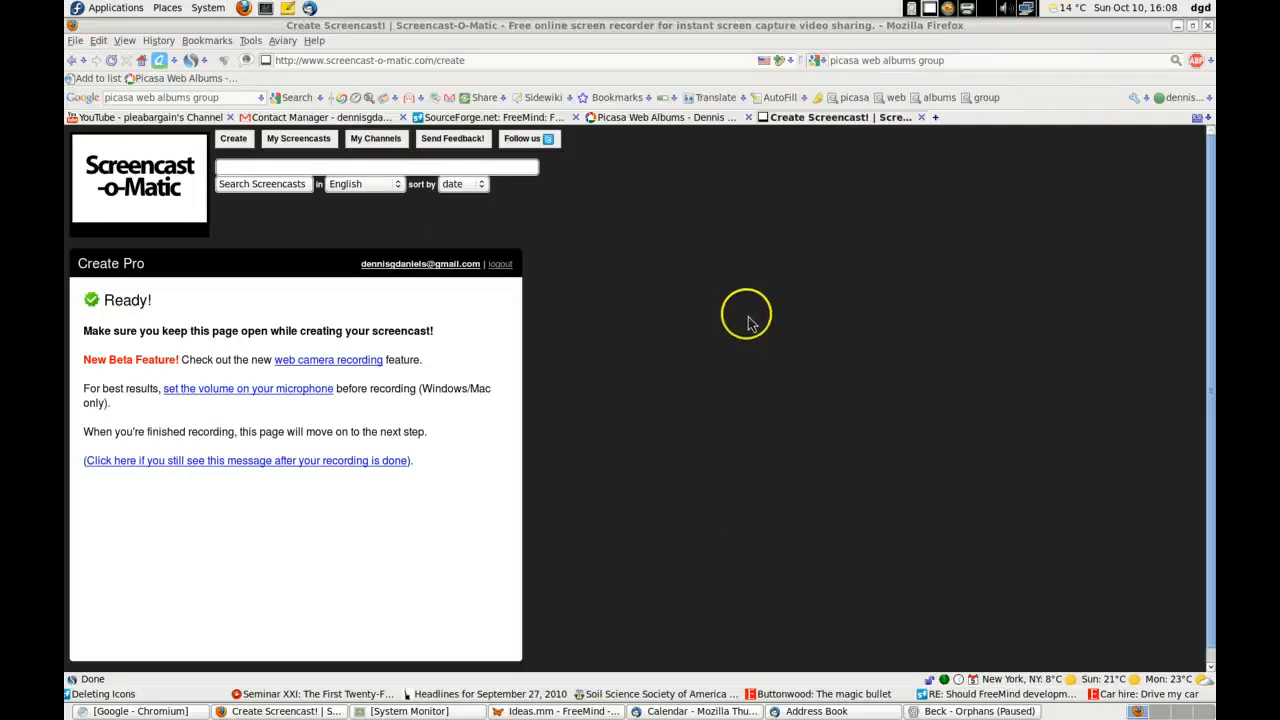
mouse_move(190, 204)
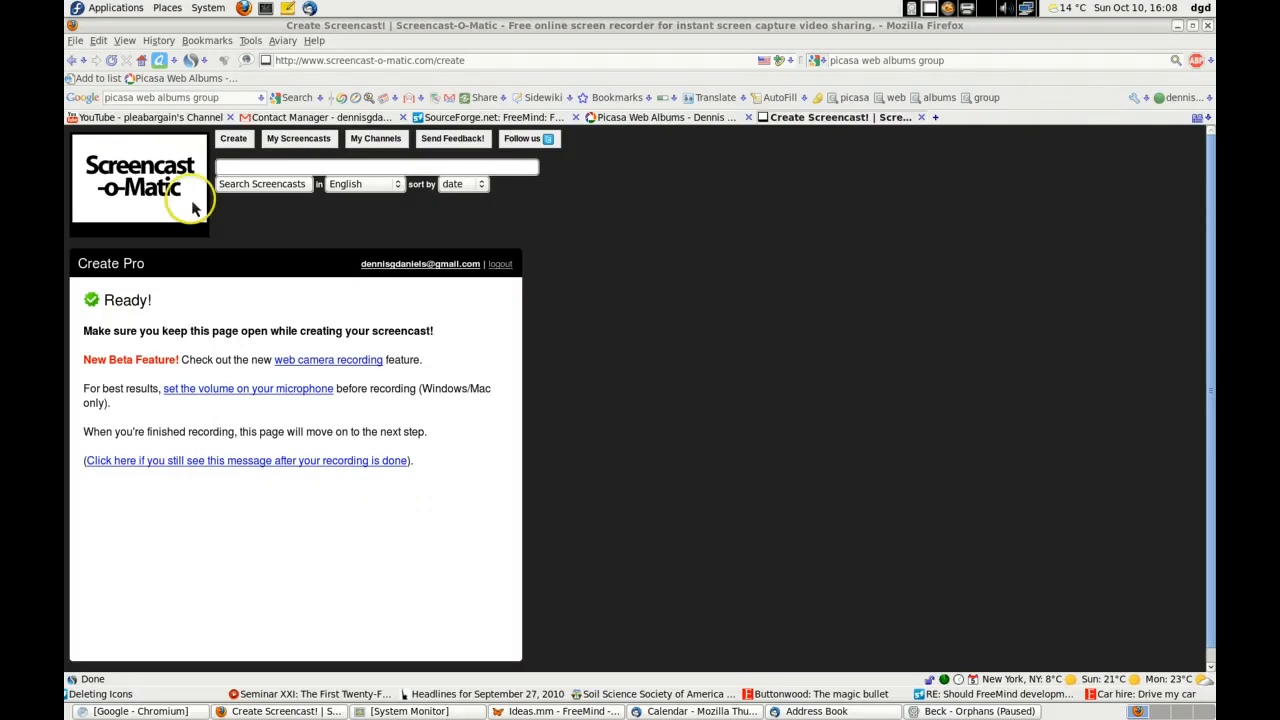
mouse_move(948, 22)
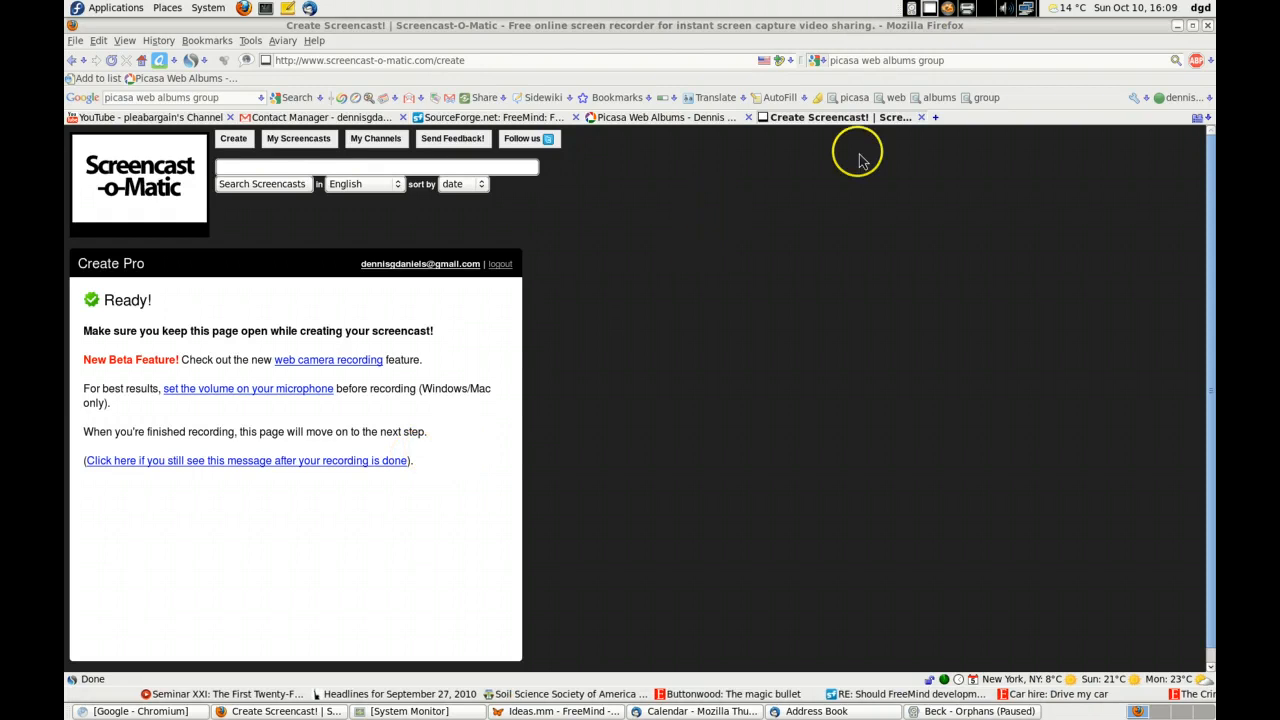
mouse_move(904, 30)
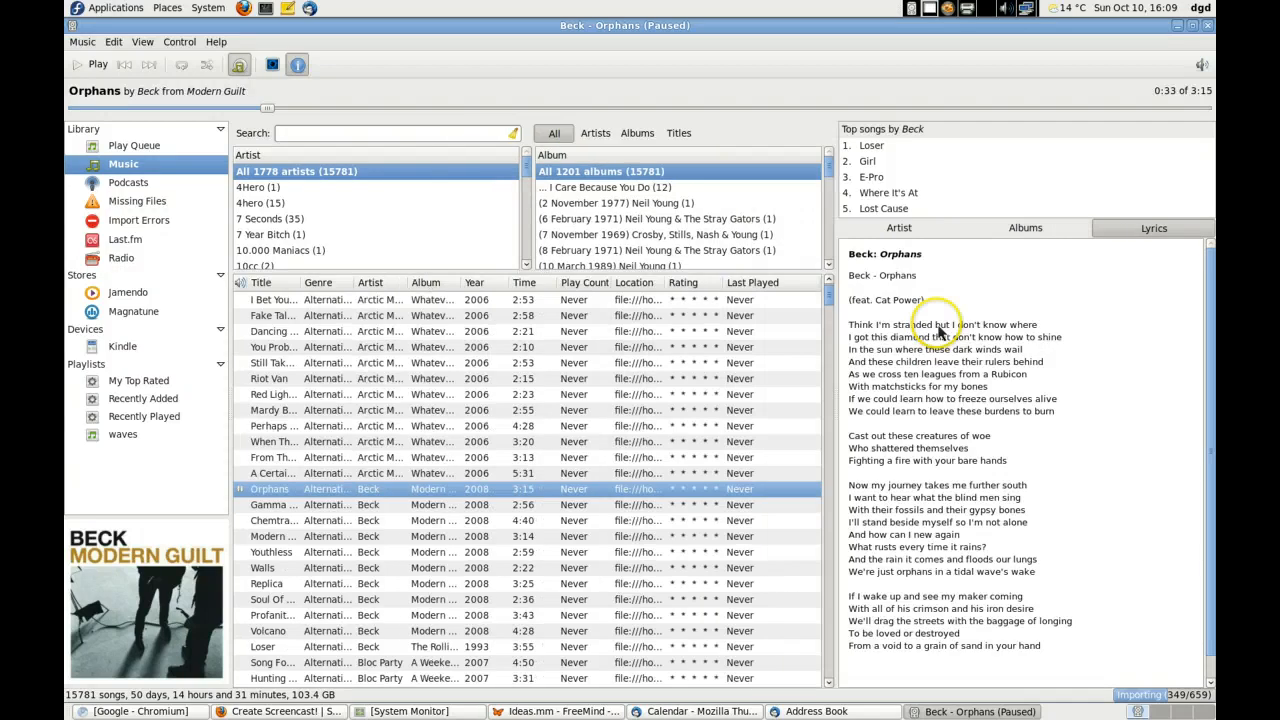
mouse_move(944, 360)
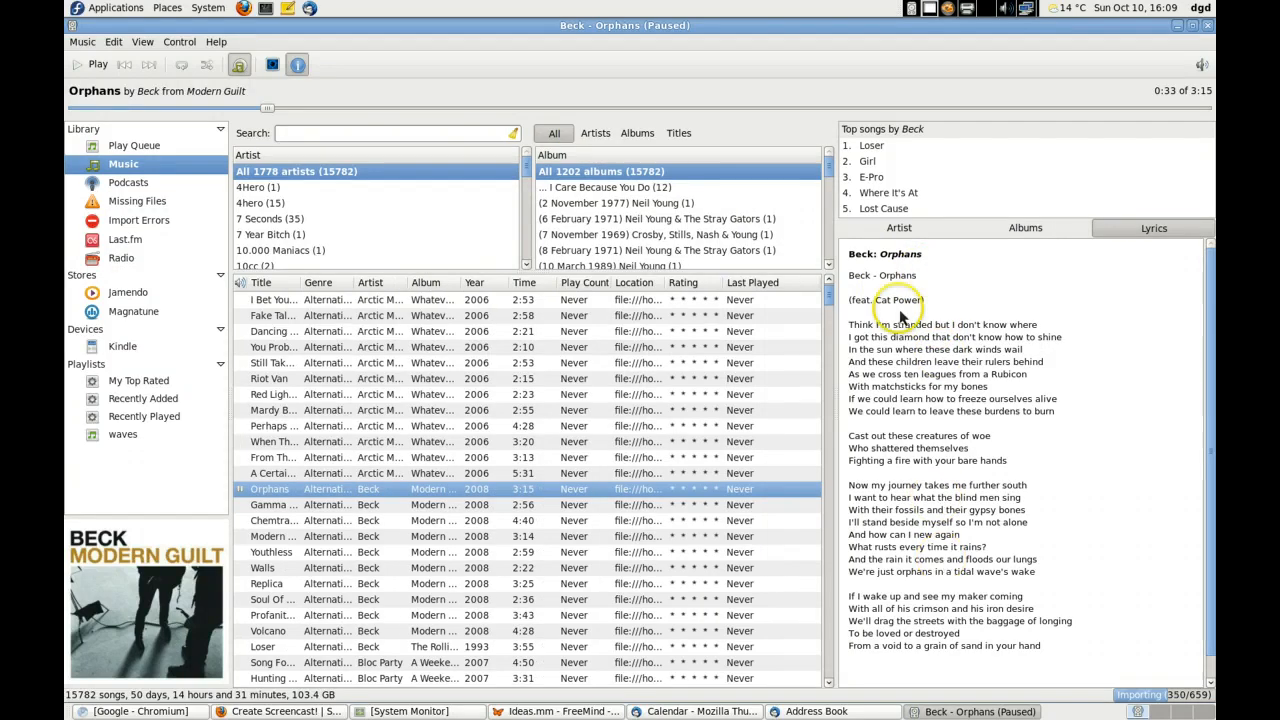
mouse_move(890, 264)
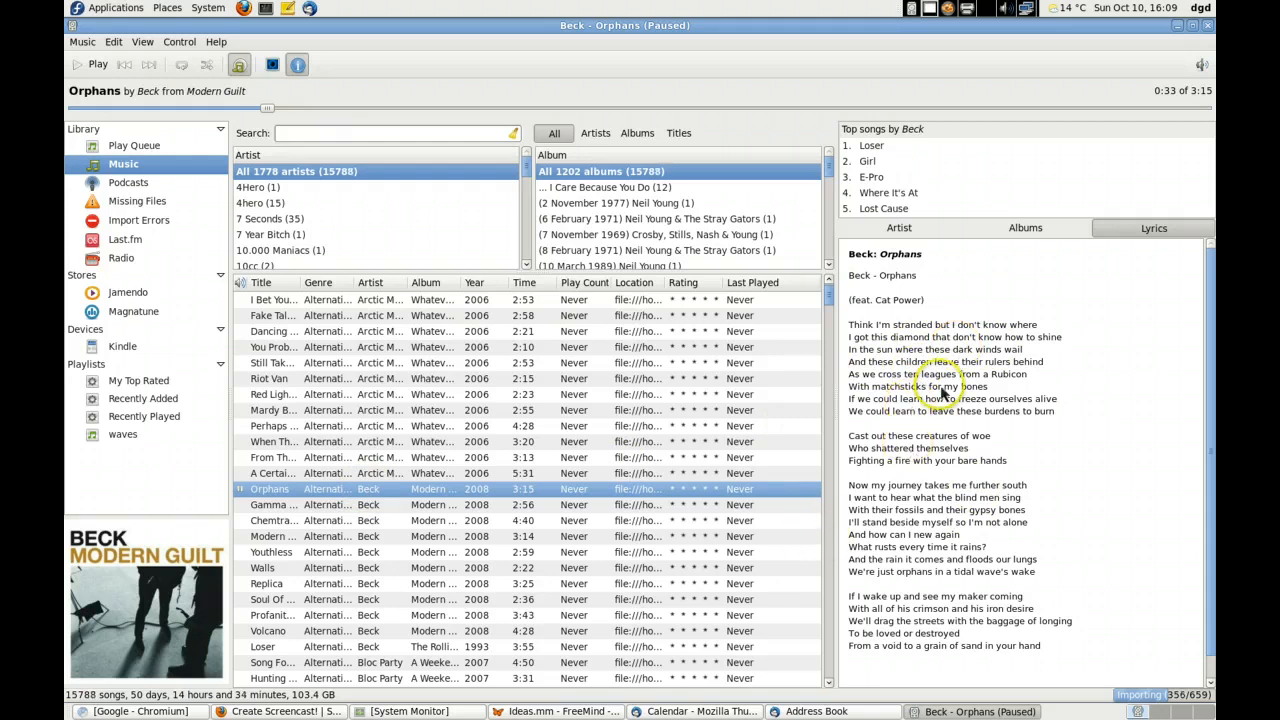
mouse_move(1022, 344)
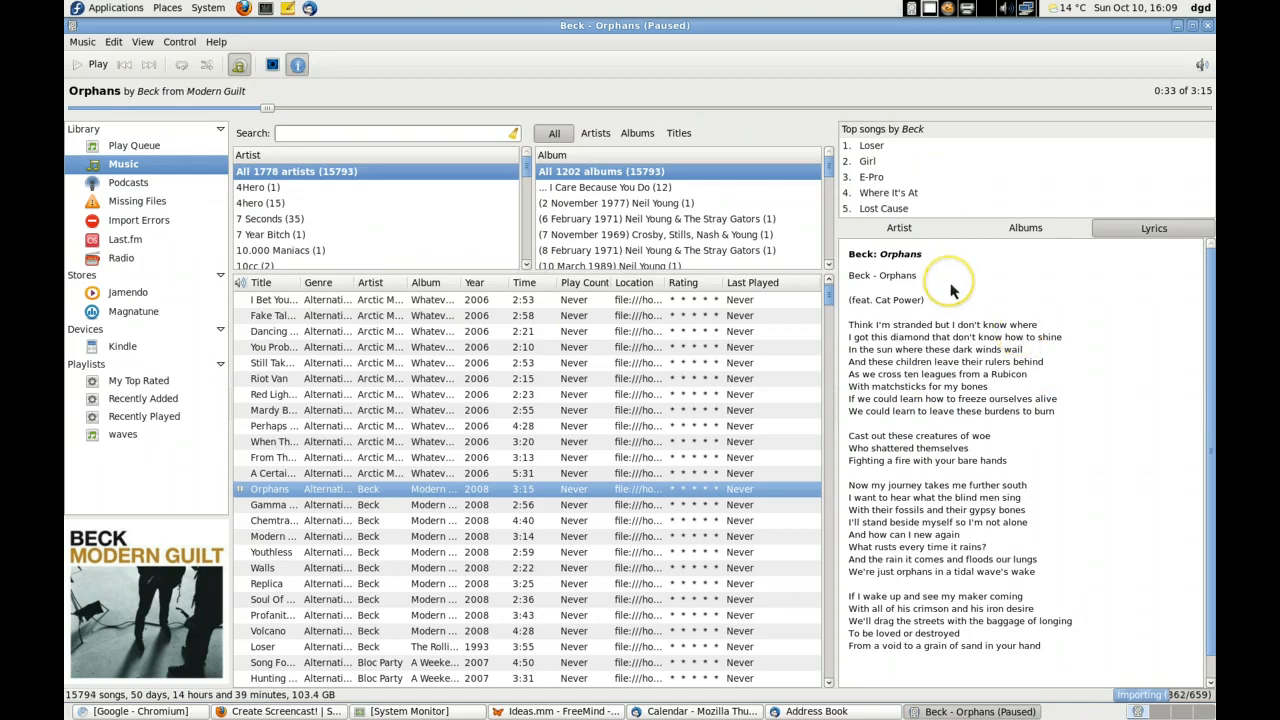
mouse_move(830, 482)
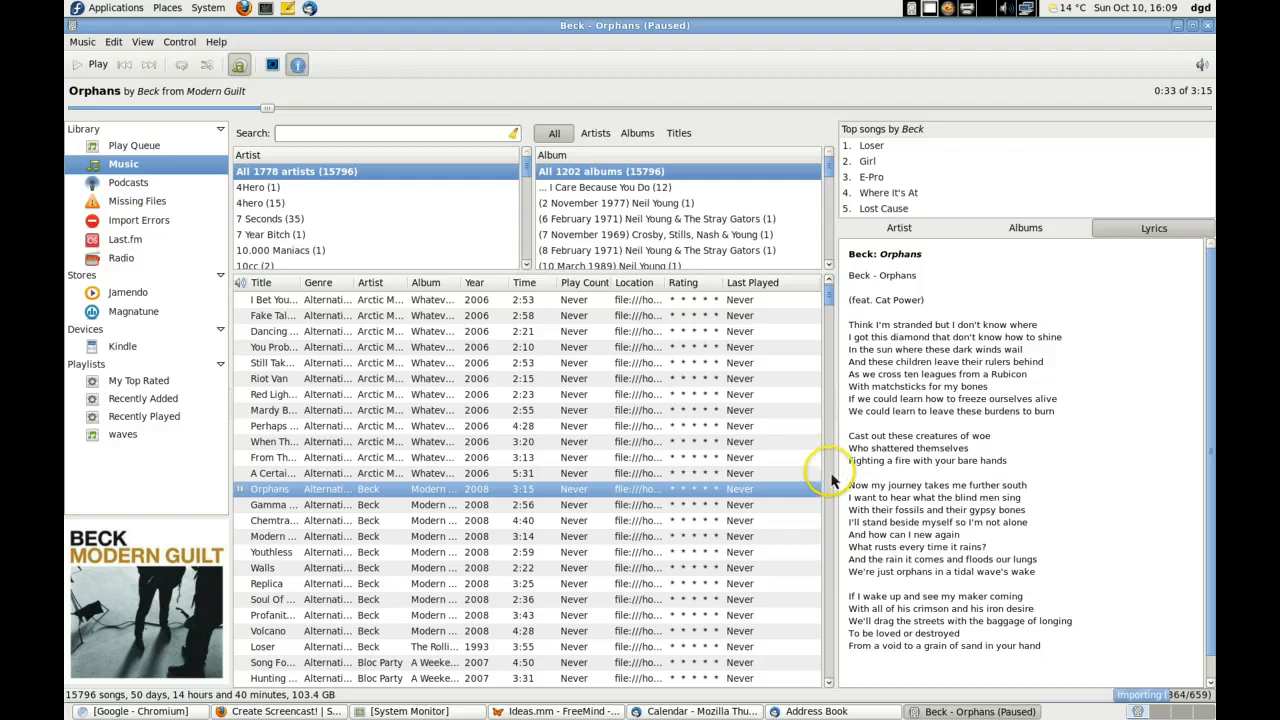
Step: Locate and select Faith No More's 'As The Worm Turns' in the library track list
scroll("down", 3)
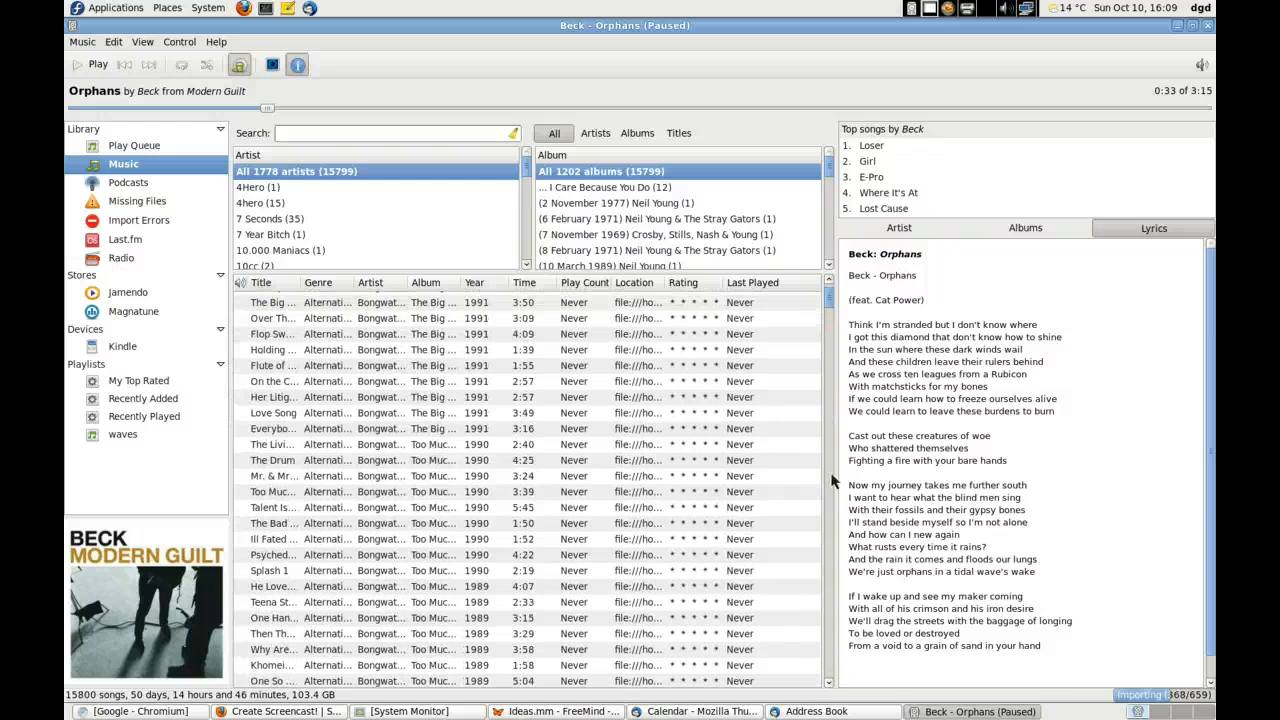
scroll("down", 3)
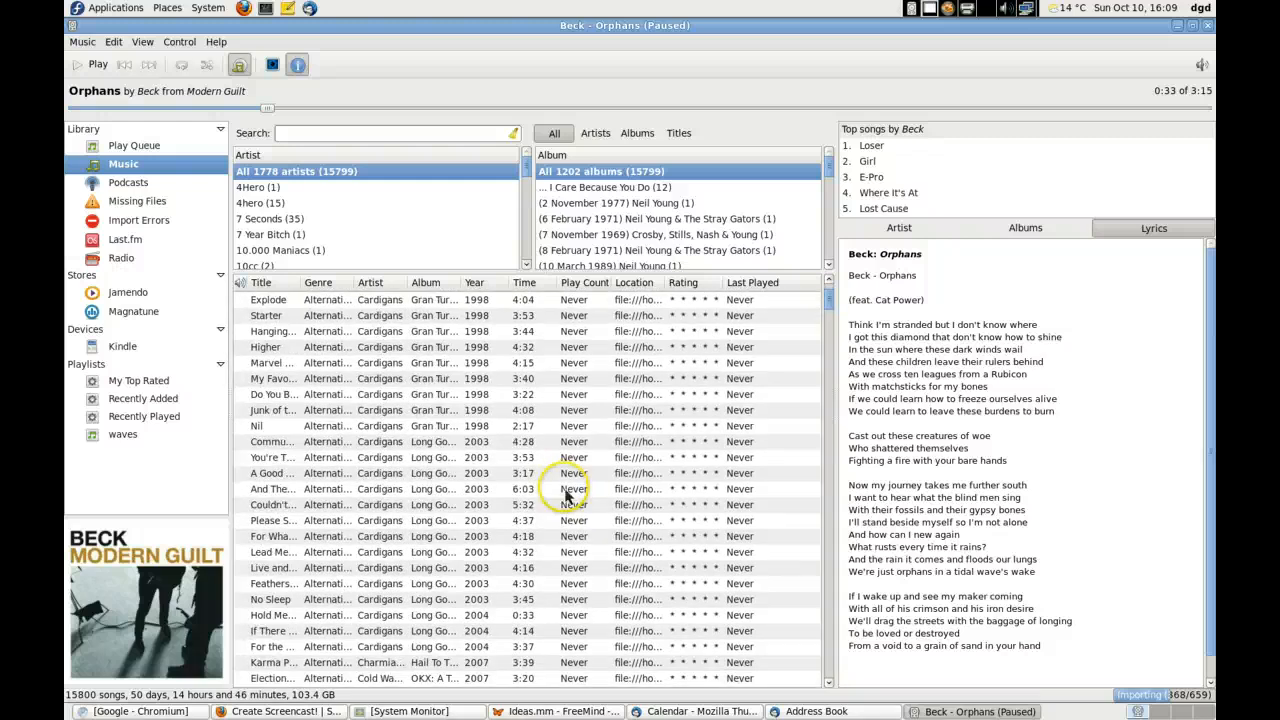
scroll("down", 3)
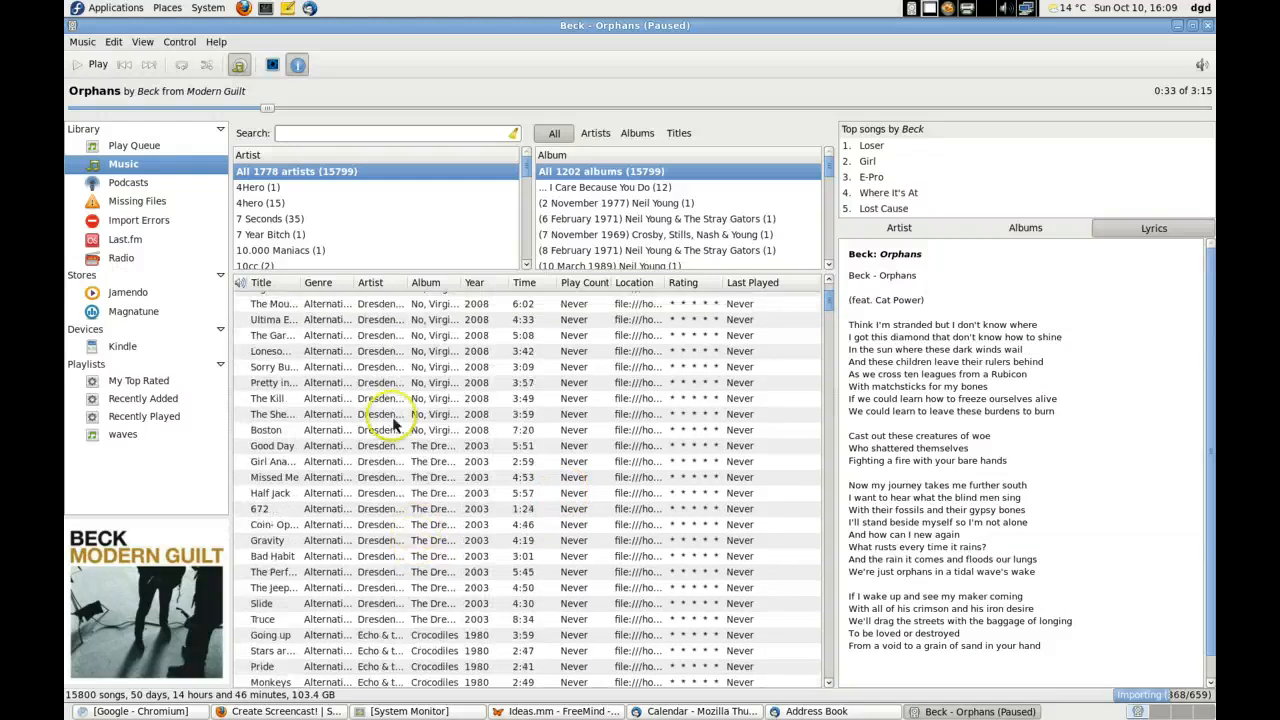
scroll("down", 3)
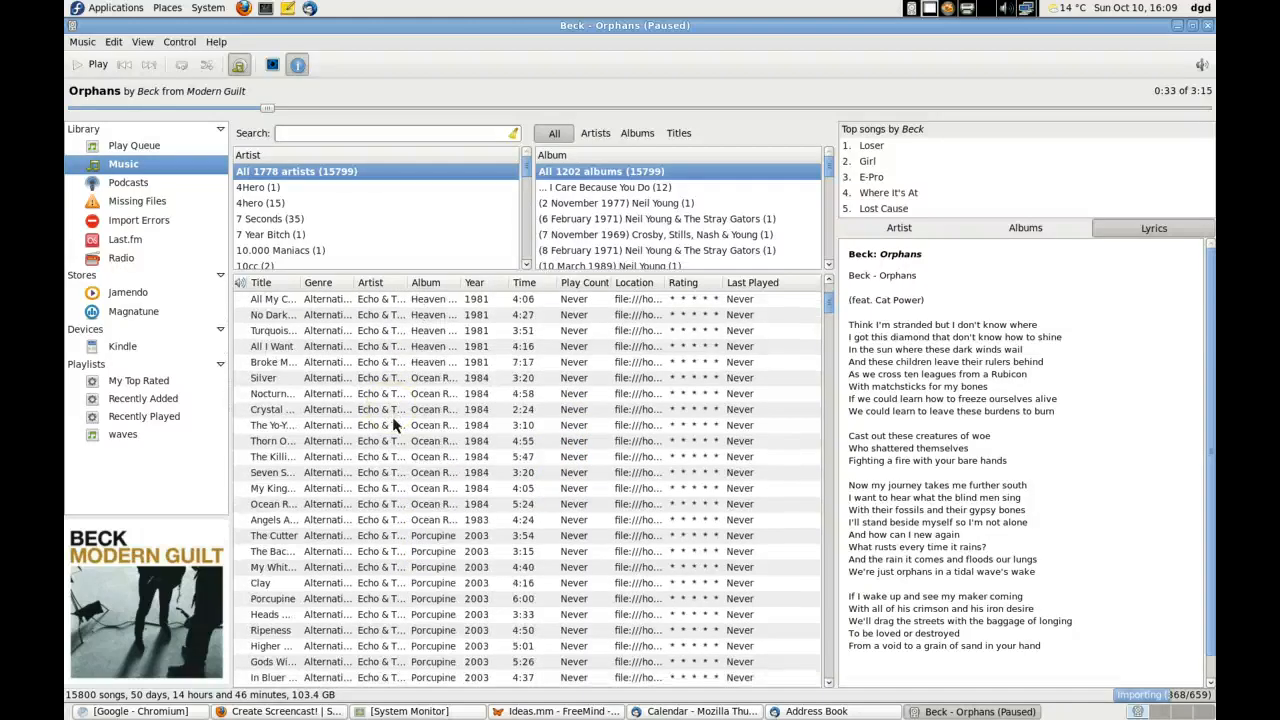
scroll("down", 3)
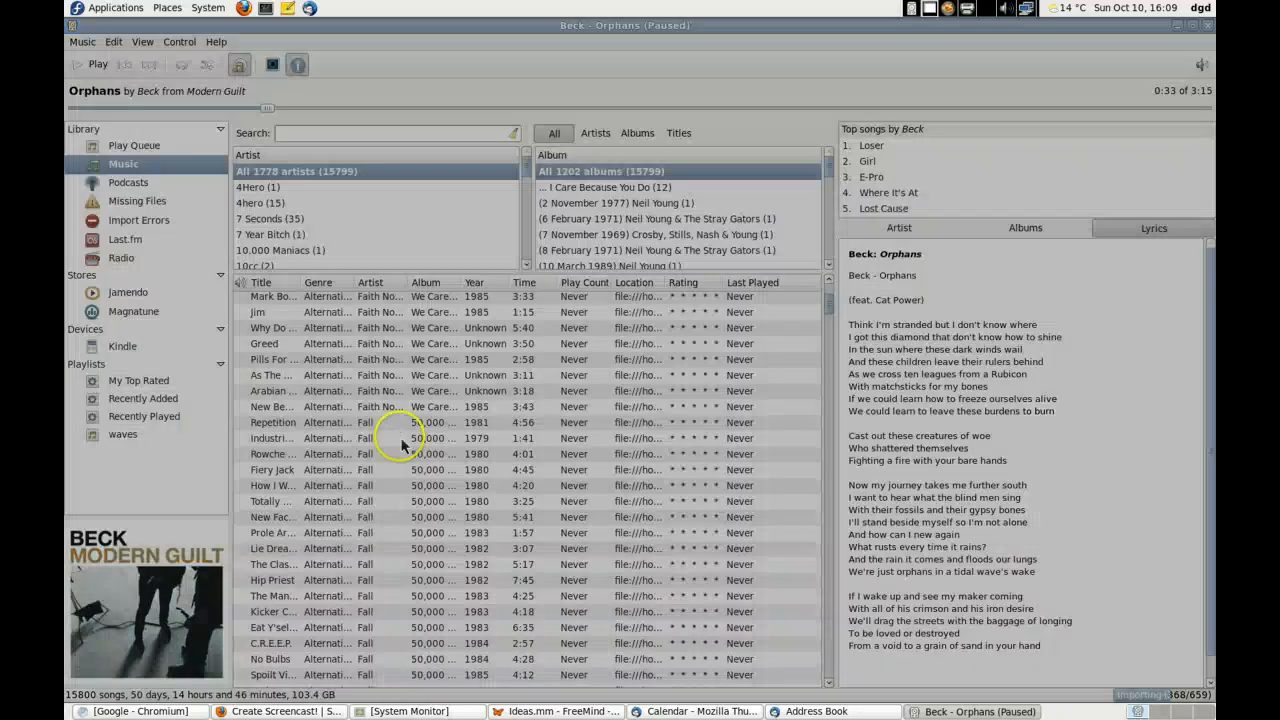
left_click(272, 376)
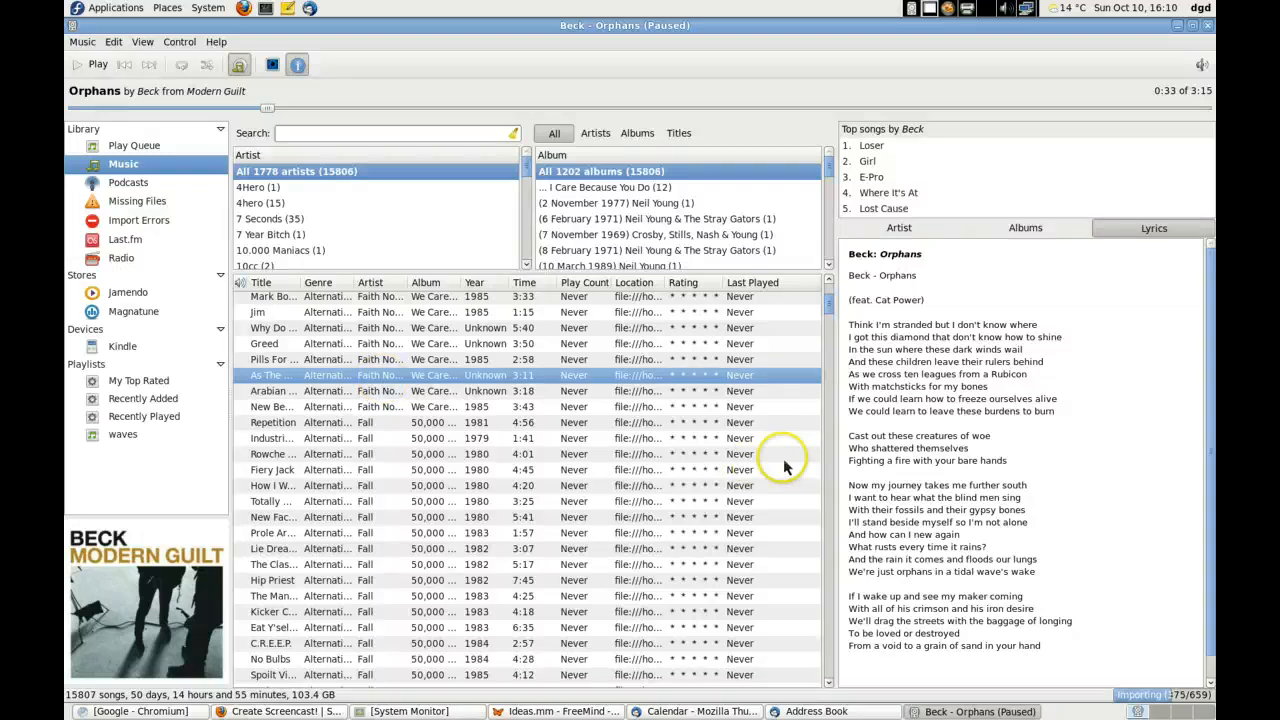
mouse_move(396, 384)
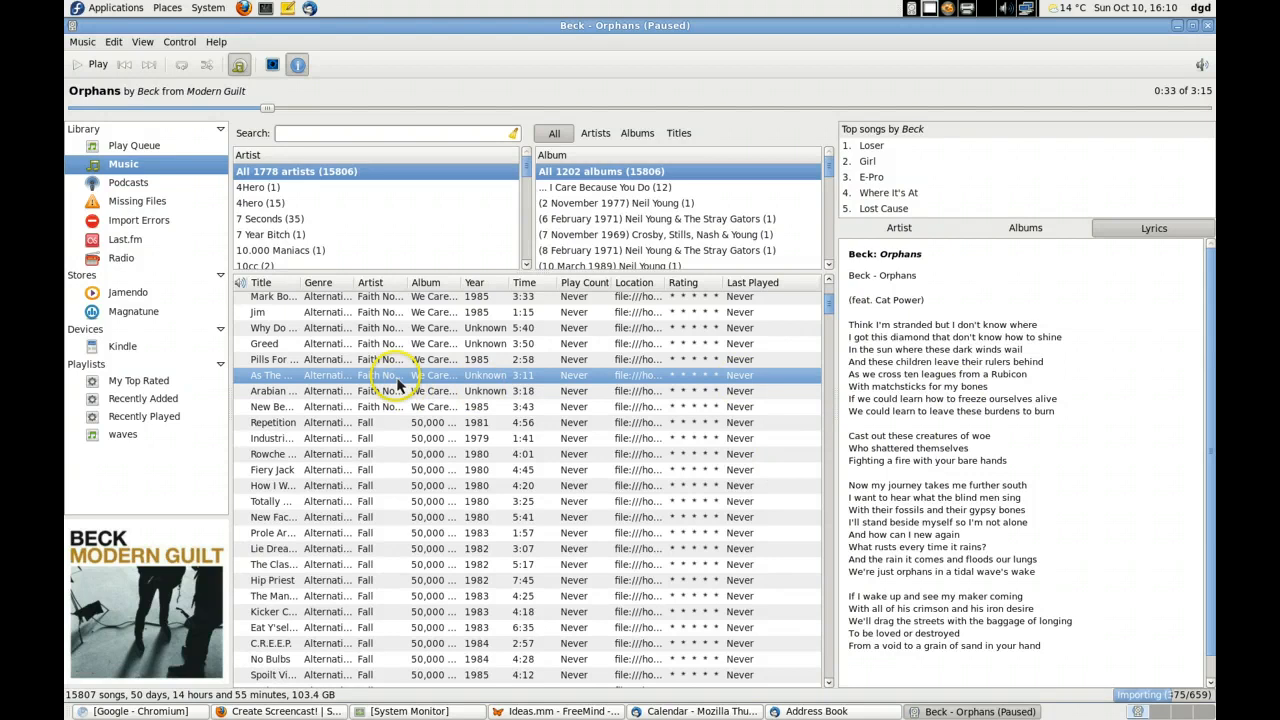
Step: Start playback of 'As The Worm Turns' so its lyrics load in the side pane
double_click(268, 376)
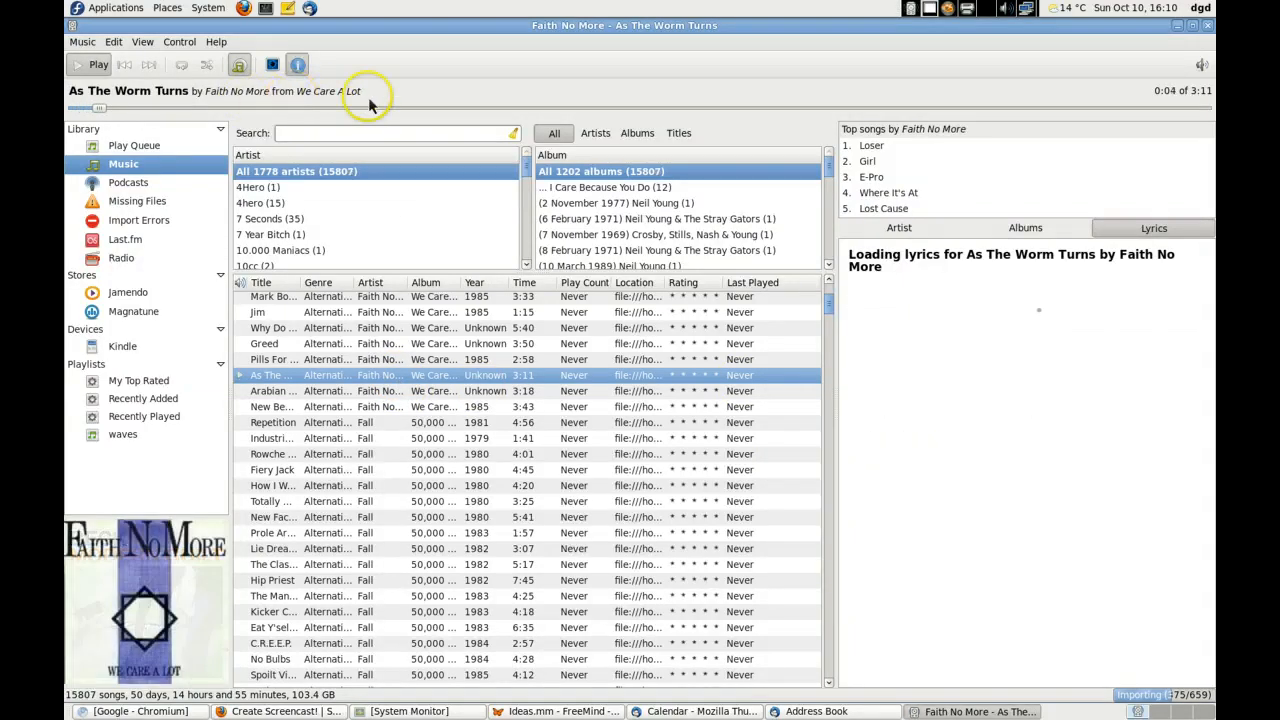
mouse_move(1020, 344)
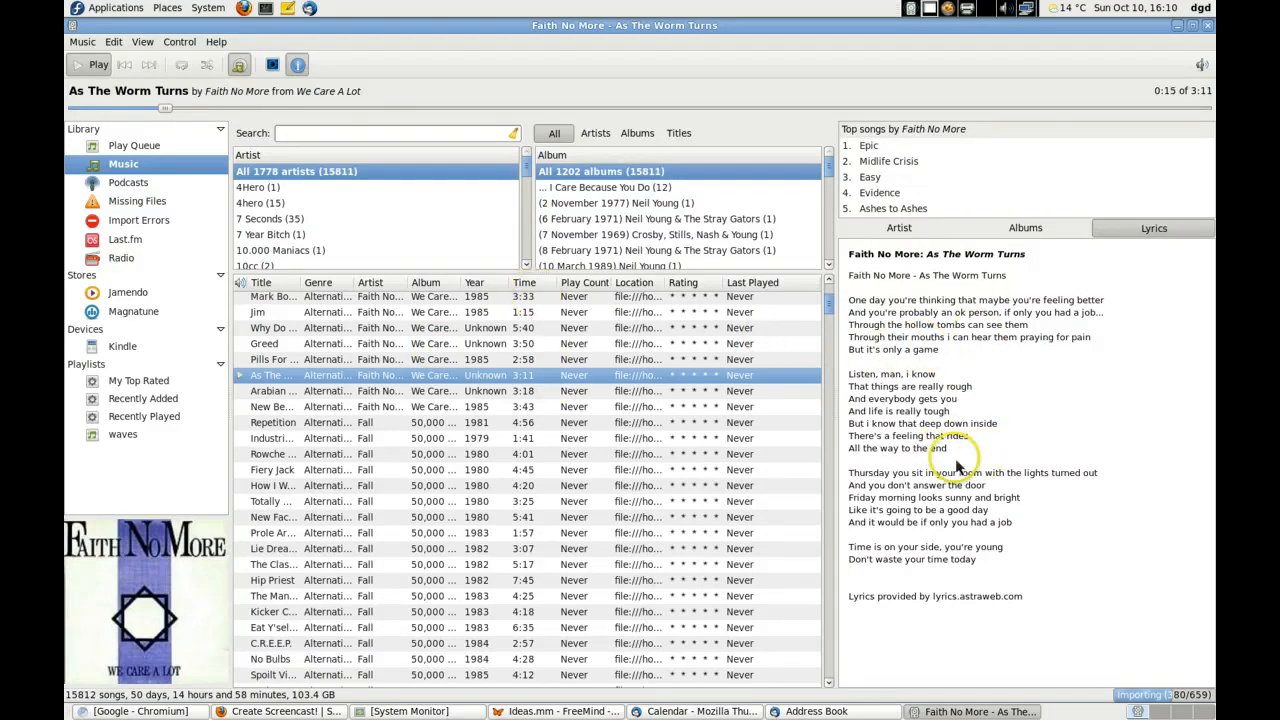
mouse_move(916, 46)
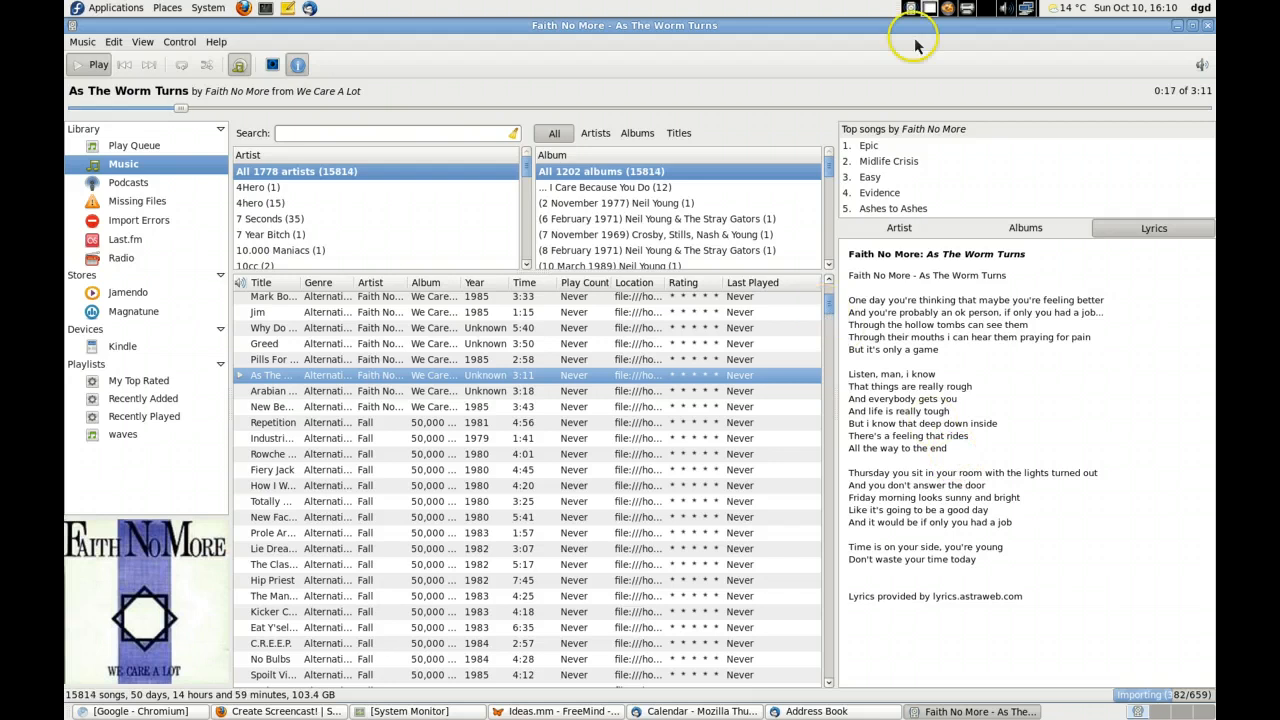
mouse_move(732, 454)
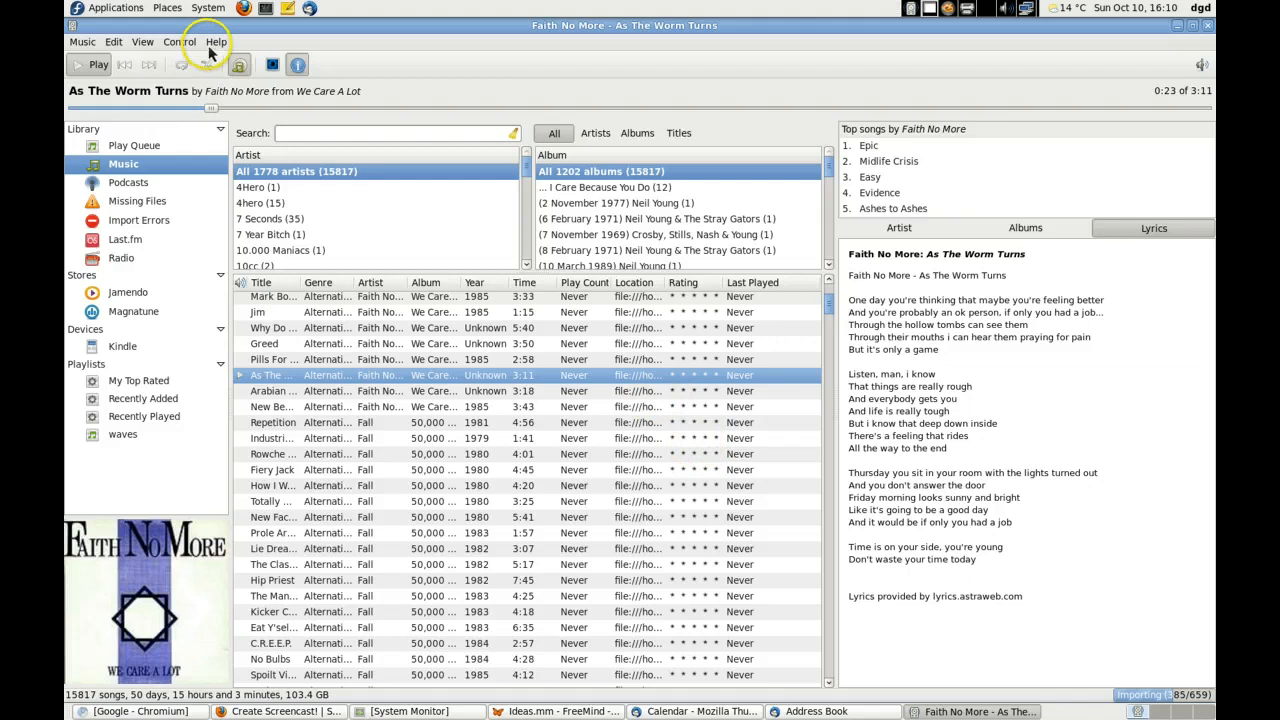
left_click(222, 42)
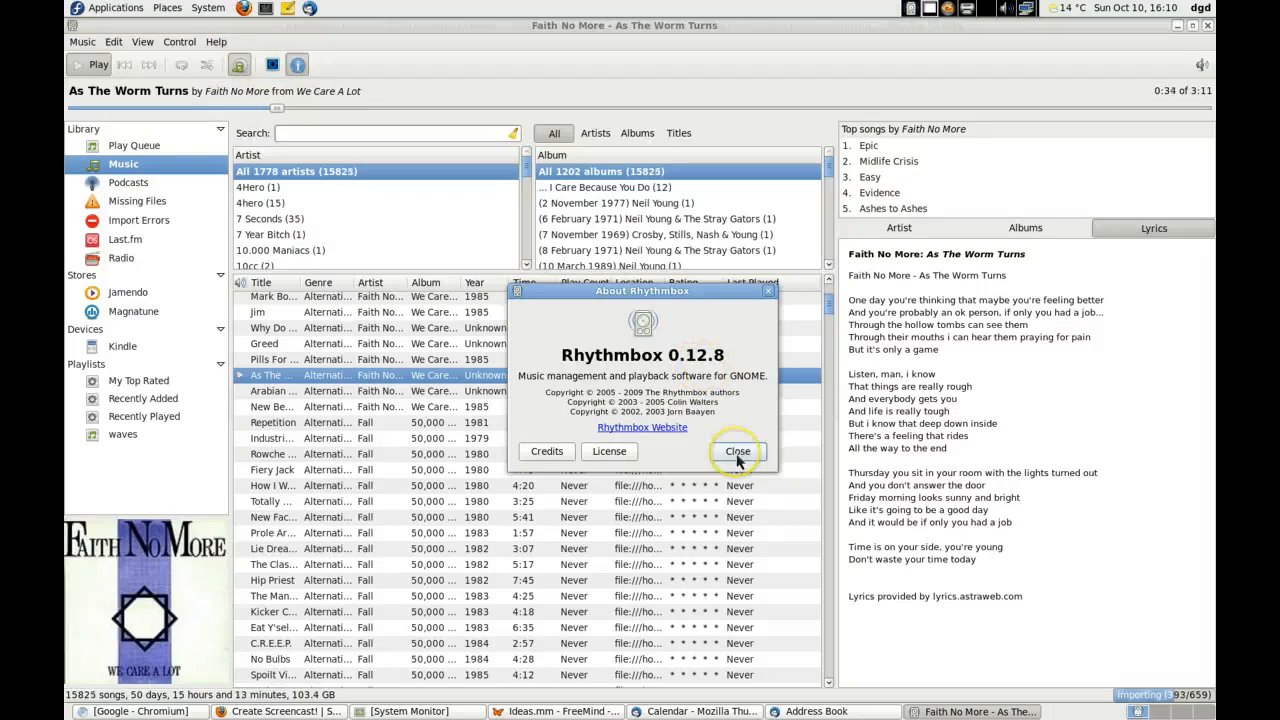
left_click(736, 452)
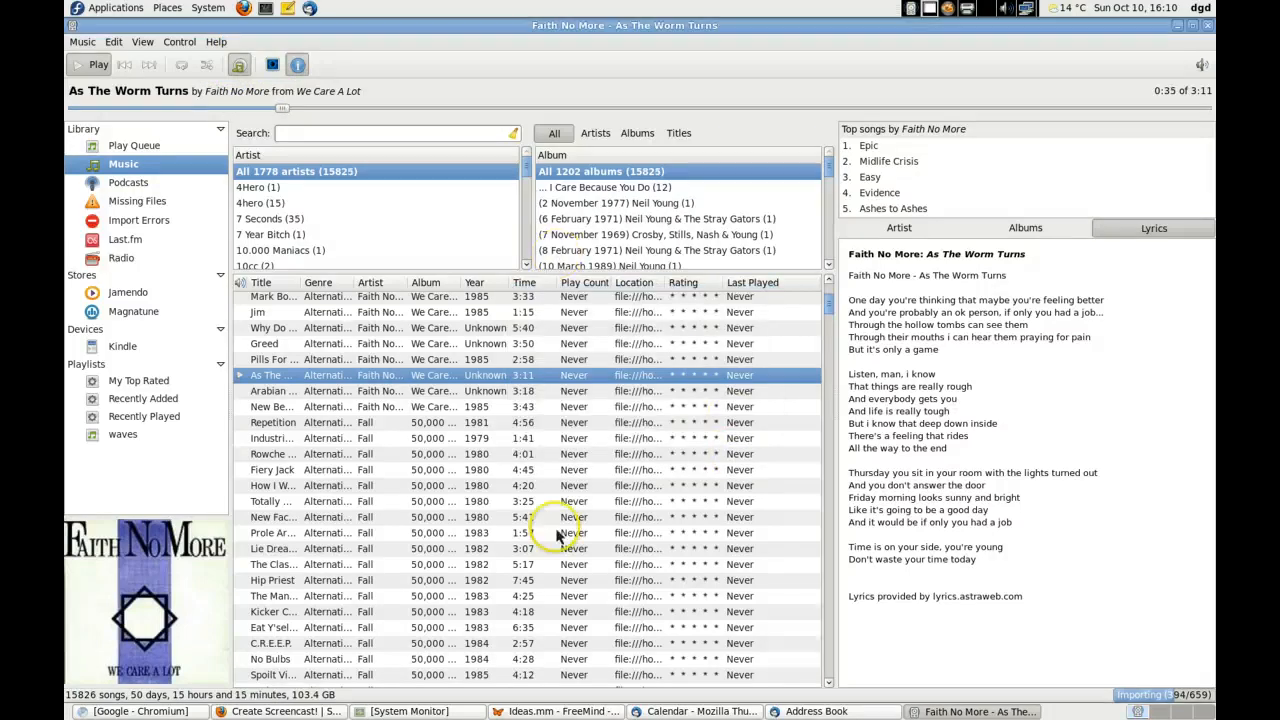